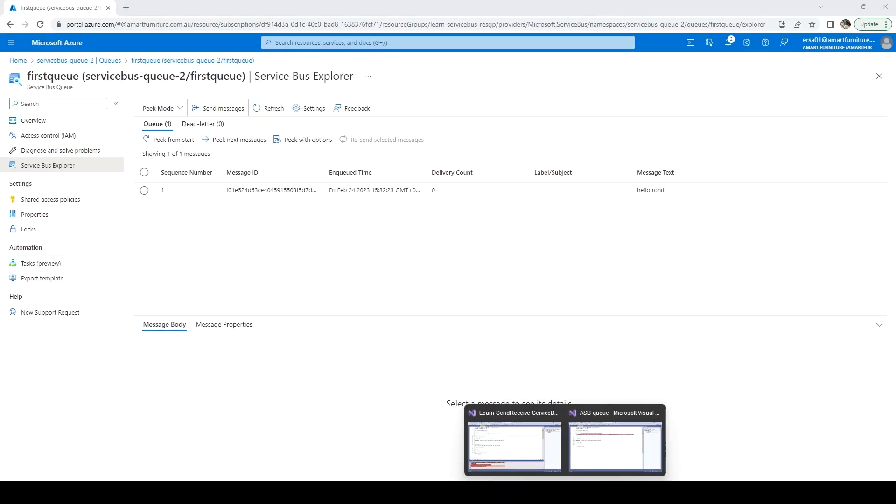
Bring the ASB-queue Visual Studio project to the front from the taskbar
click(614, 446)
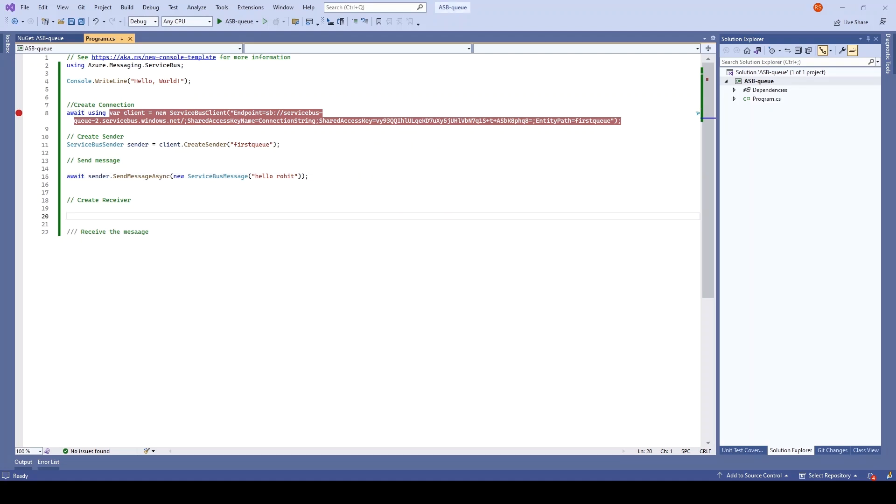
Write ServiceBusReceiver receiver = client.CreateReceiver("firstqueue"); under the Create Receiver comment
text(se)
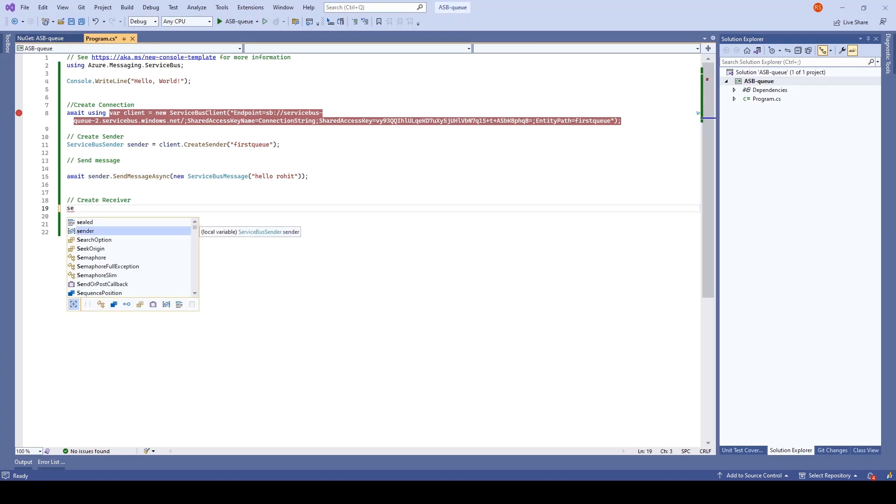
text(rvicebus)
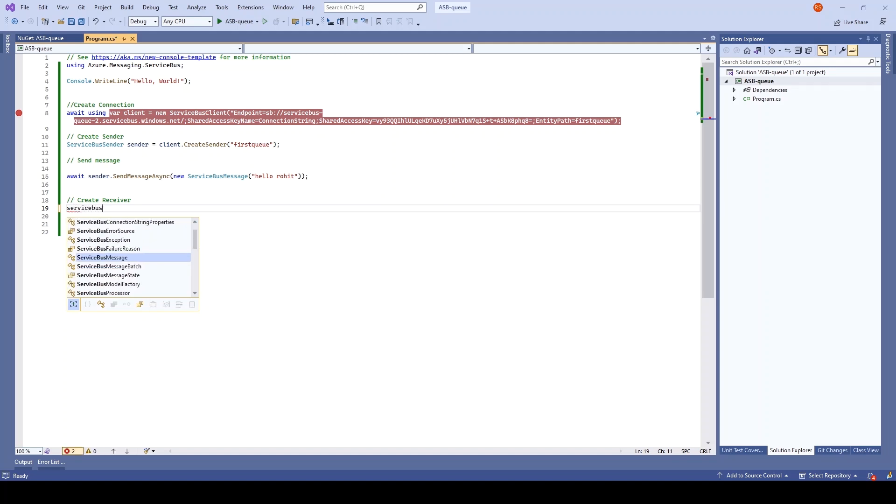
text(ServiceBusReceiver)
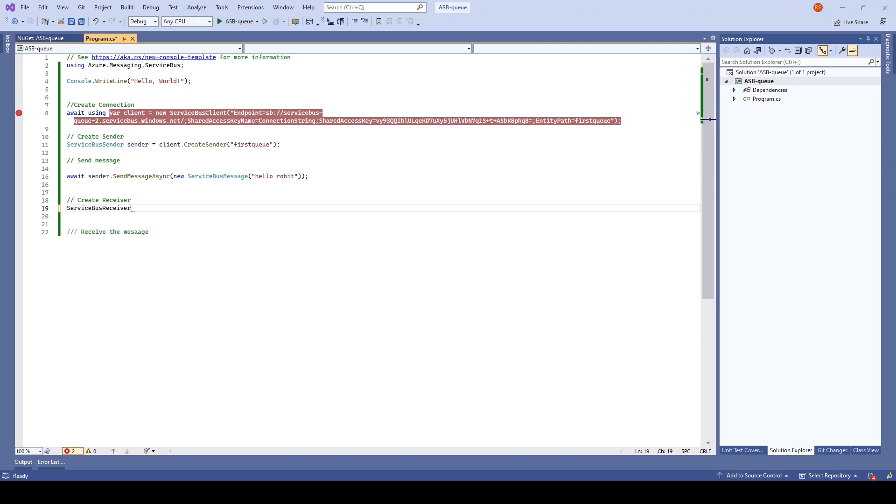
text(receiver)
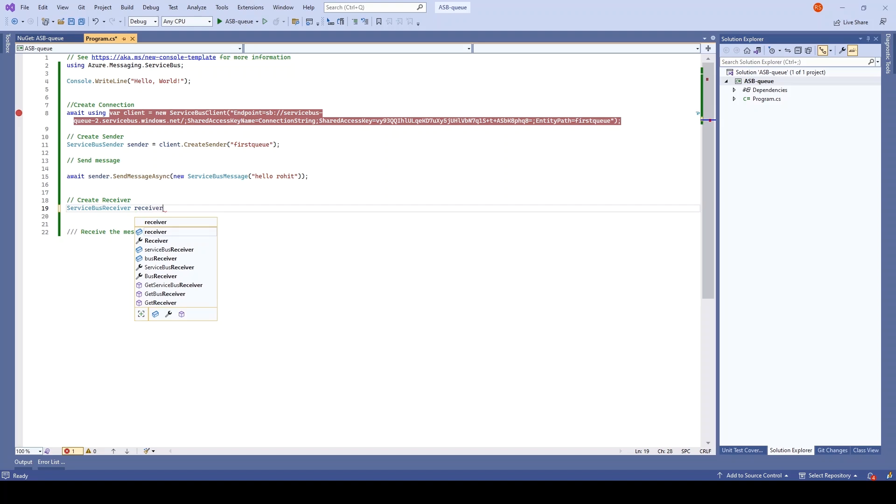
text(= c)
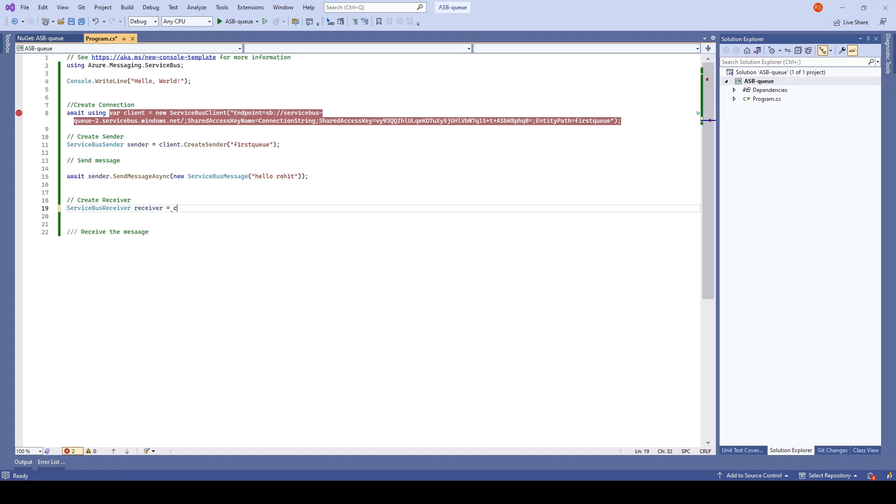
text(lient.CreateReceiver()
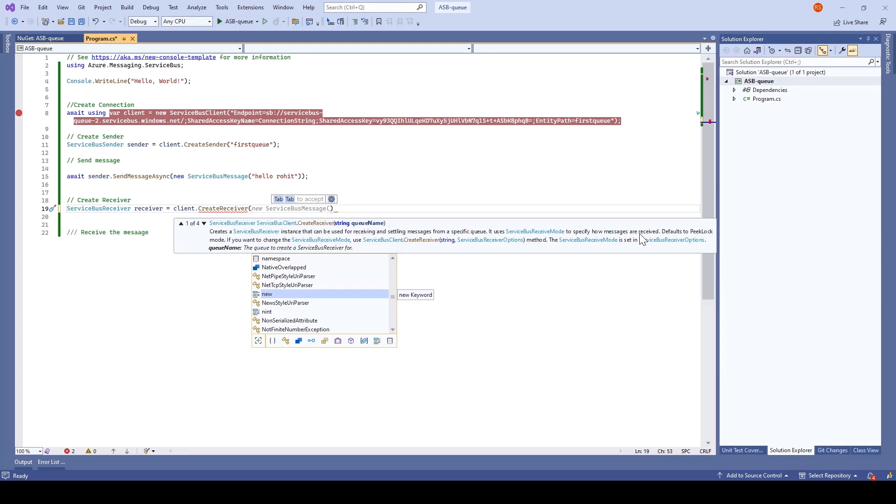
text("first")
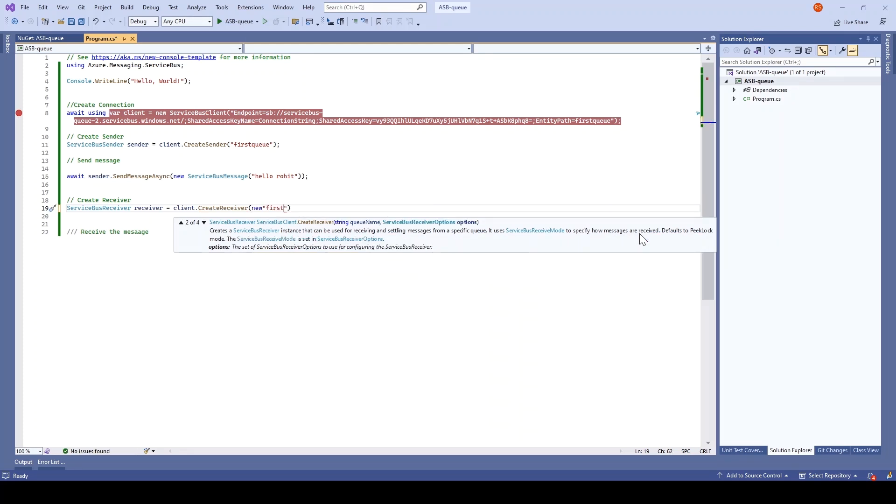
text(queue)
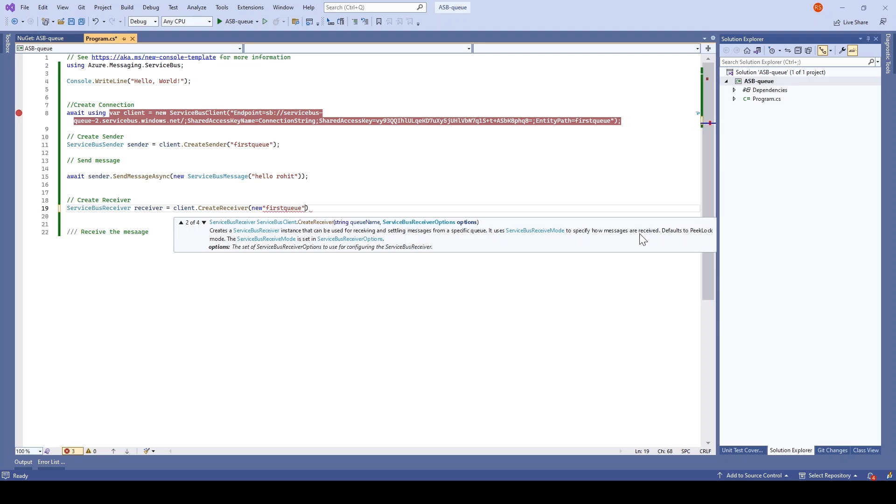
text())
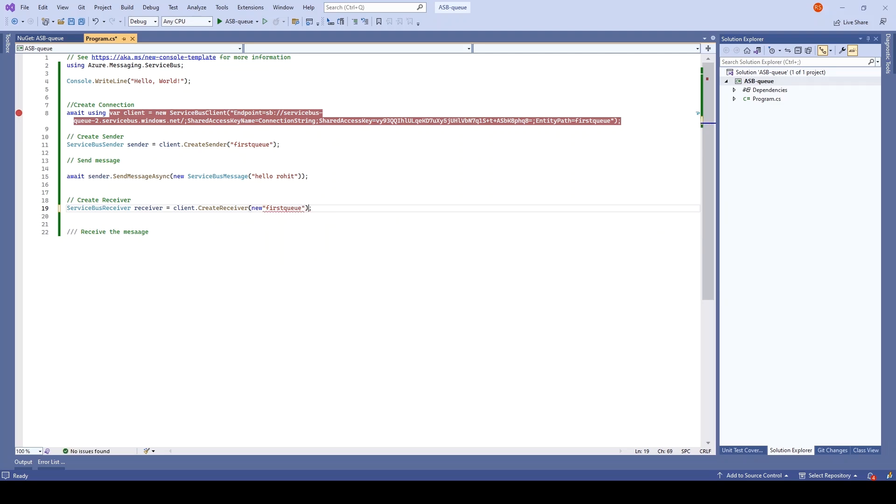
key(Backspace)
text(///)
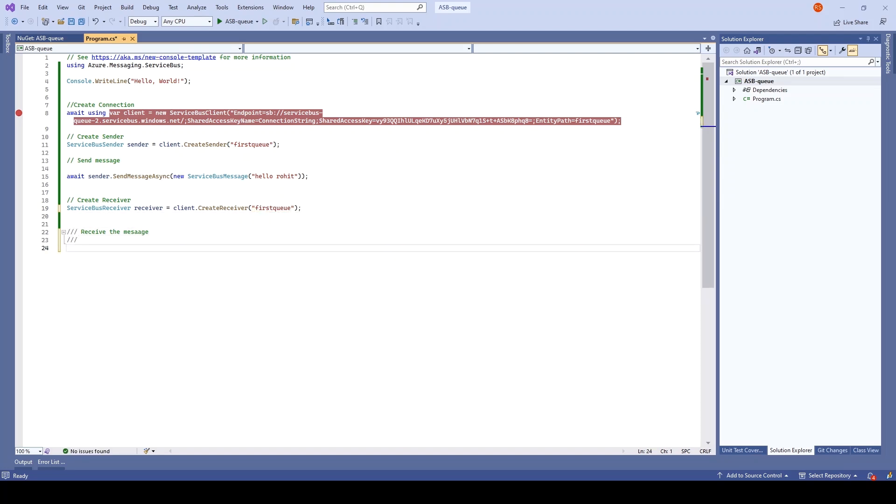
Write ServiceBusReceivedMessage message = await receiver.ReceiveMessagesAsync(); to await a message
text(S)
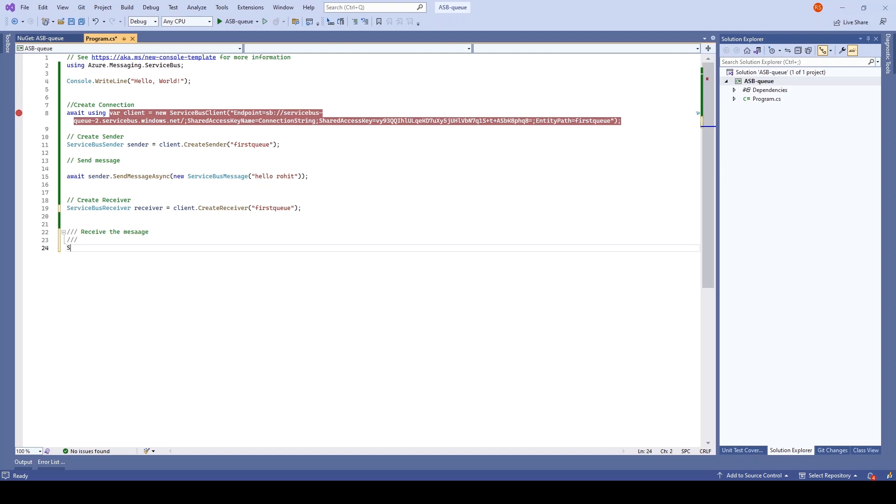
text(erviceBusReceivedMessage message)
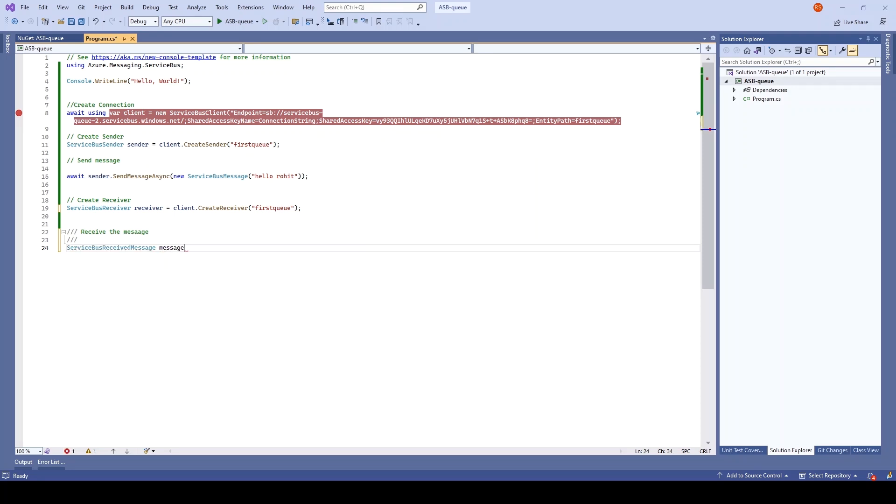
text(=)
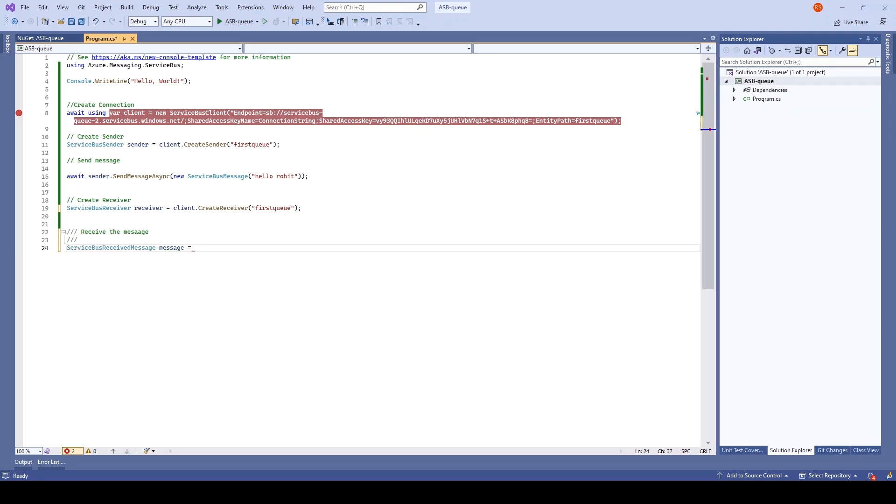
text(await)
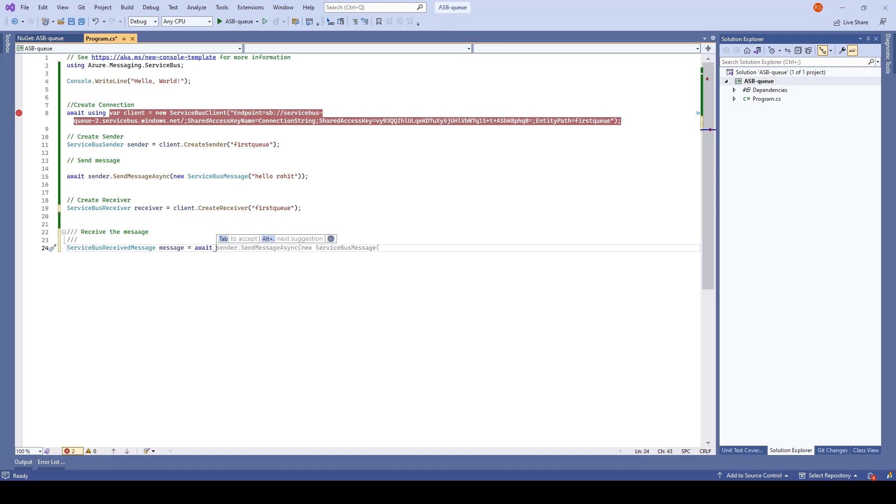
text(re)
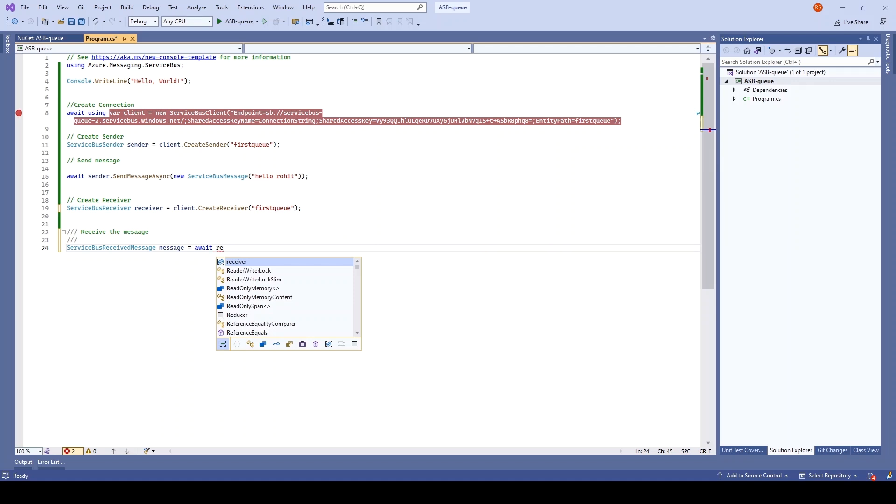
key(Tab)
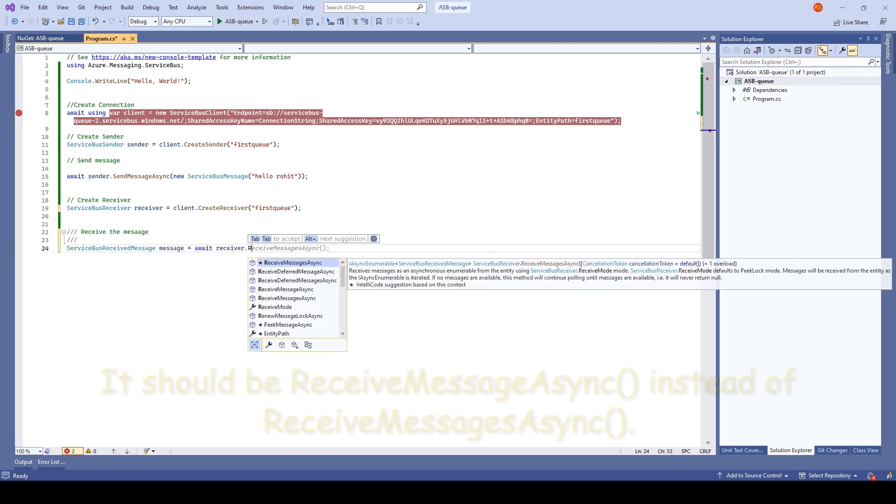
text(()
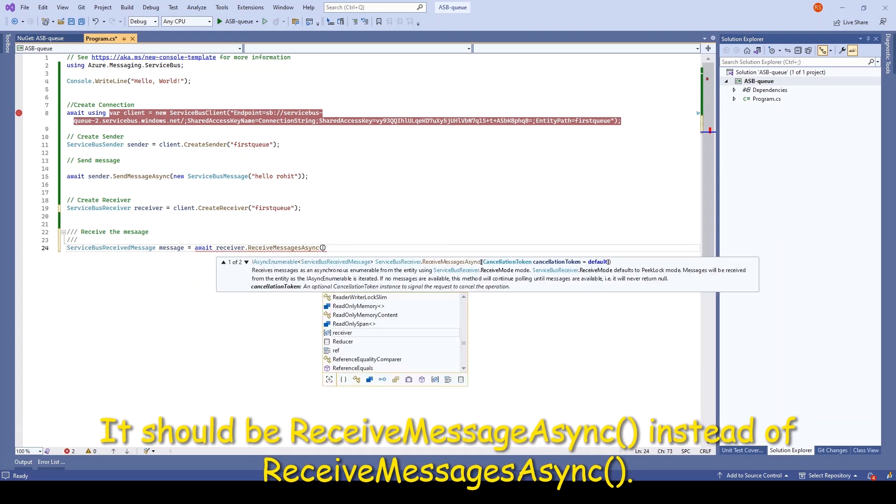
key(Escape)
text(;)
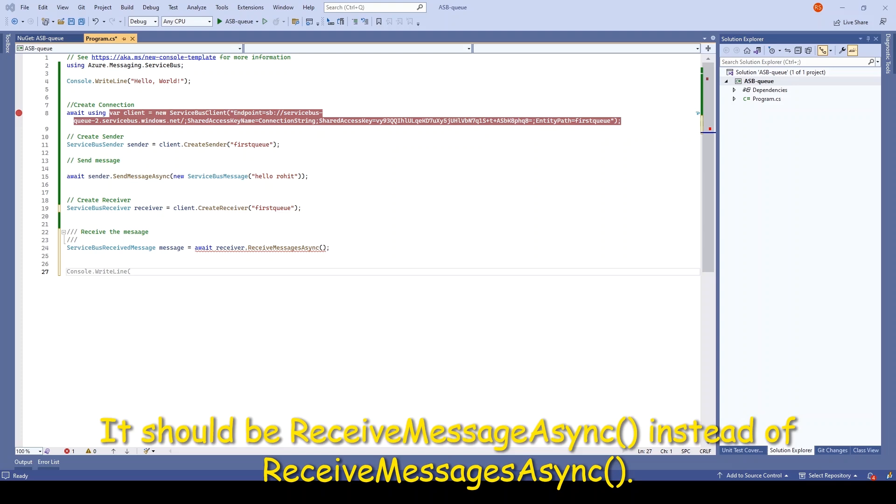
Add Console.WriteLine(message.Body.ToString()); and Console.ReadLine(); after the receive call
text(c)
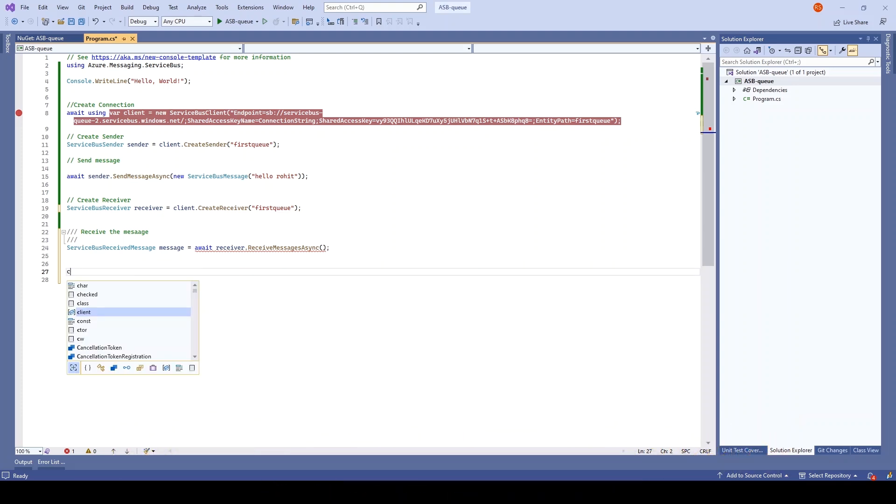
text(Console.WriteLine();)
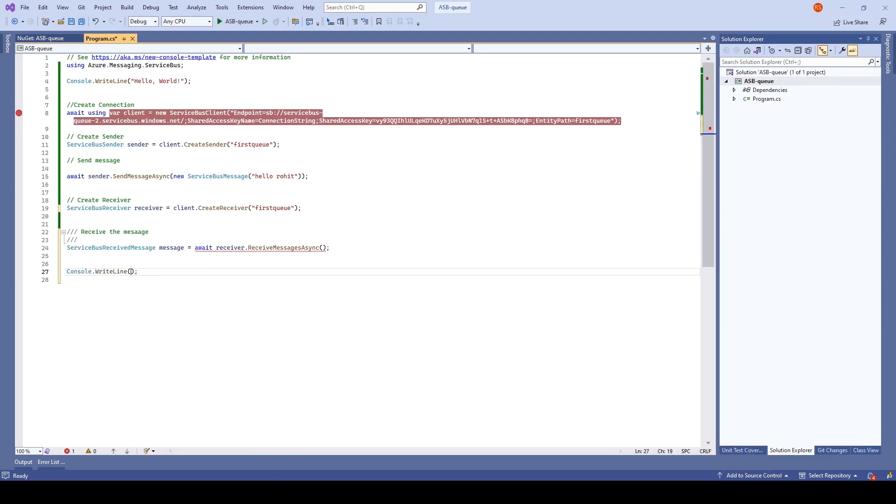
text(m)
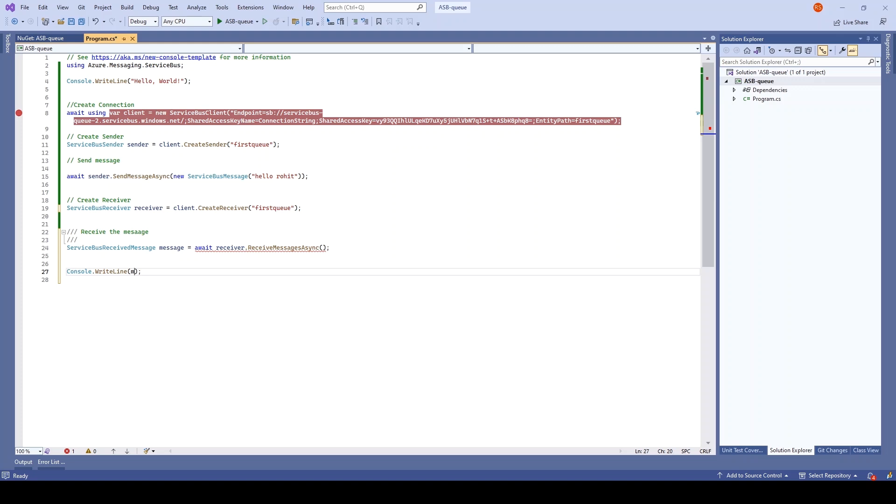
text(essage)
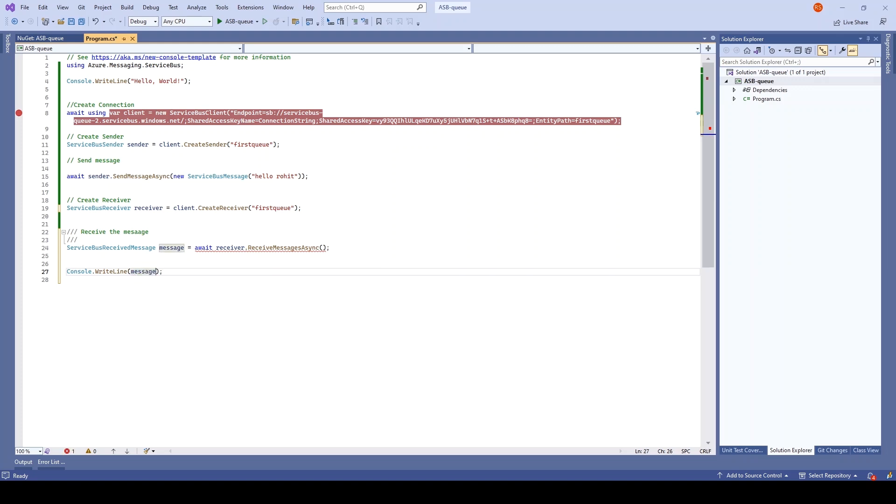
text(.b)
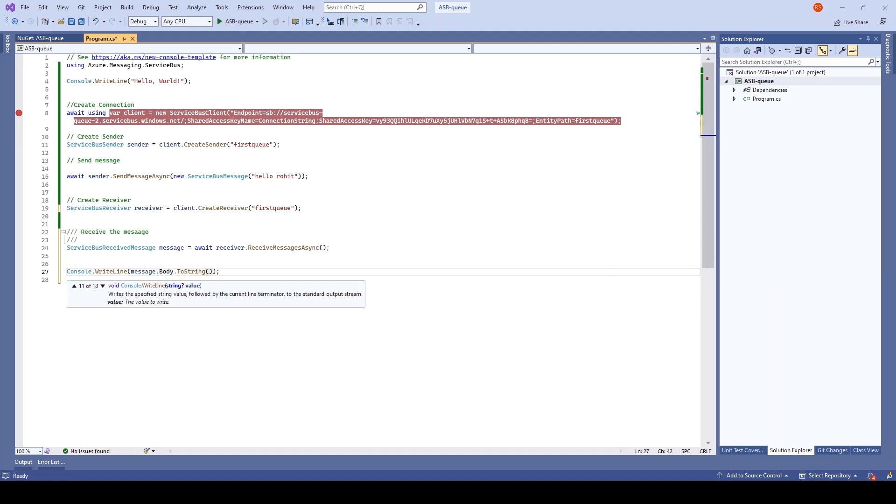
text(Console.ReadLine();)
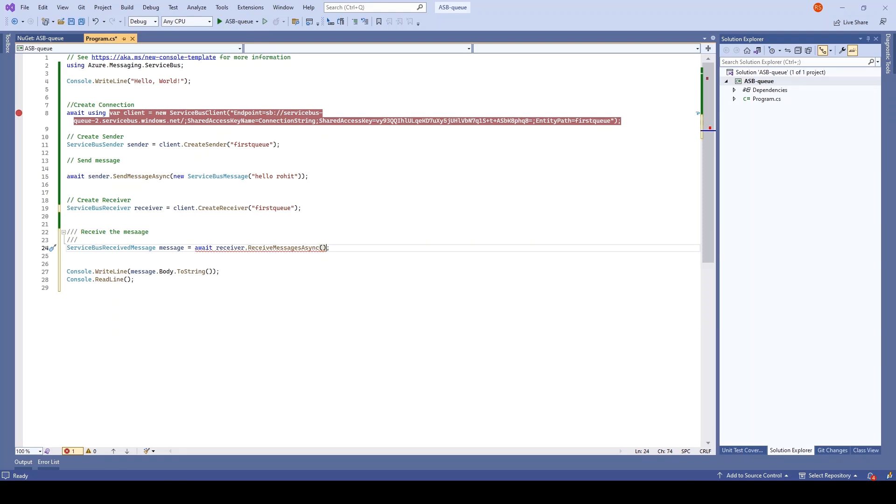
Replace ReceiveMessagesAsync with the single-message ReceiveMessageAsync call
double_click(281, 247)
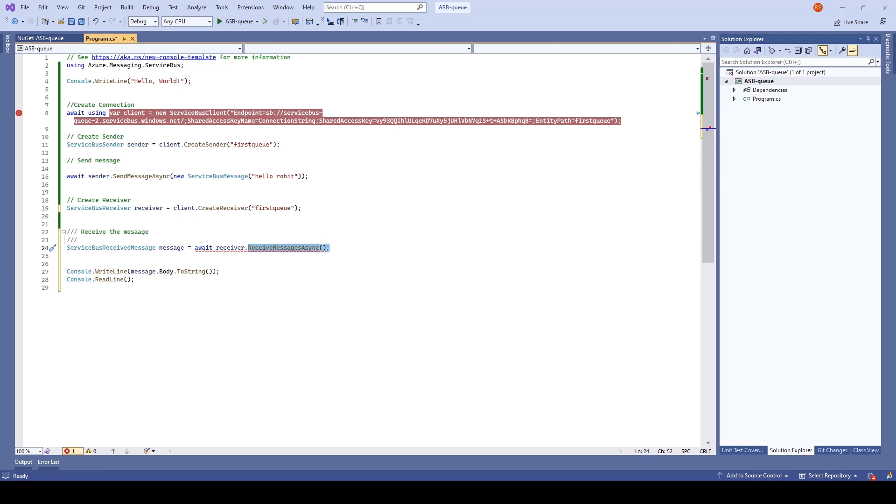
text(Peek)
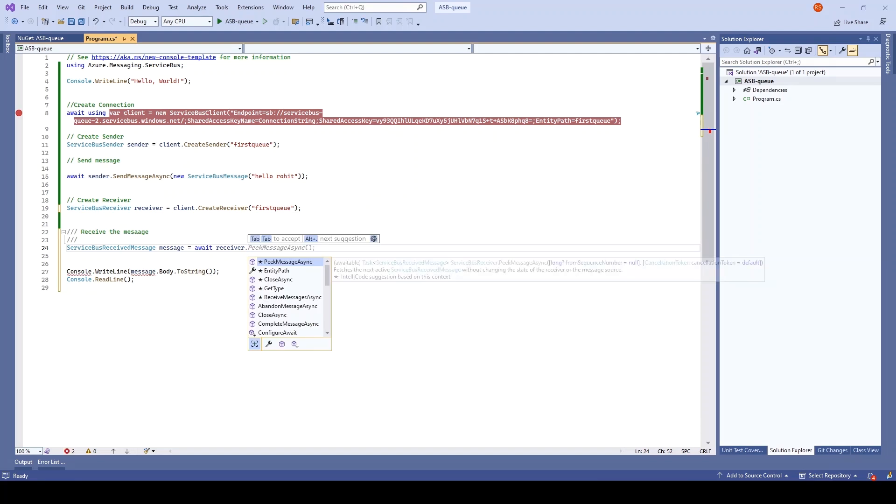
text(re)
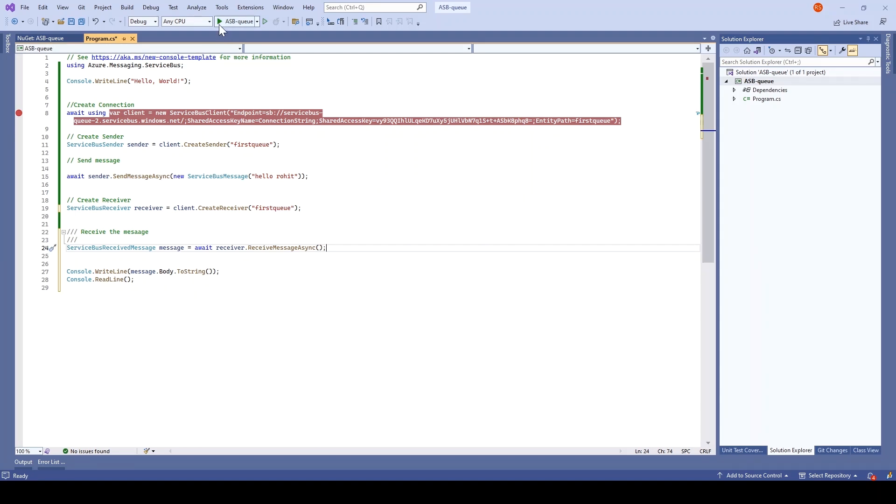
mouse_move(220, 22)
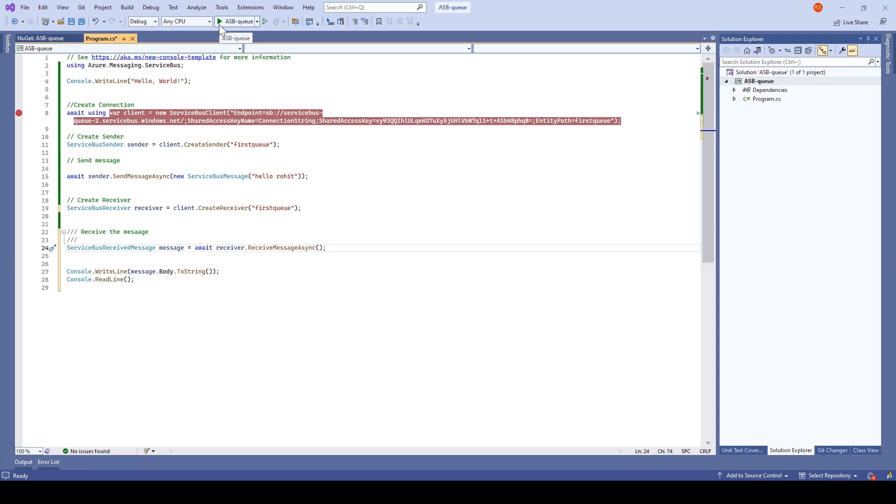
mouse_move(25, 208)
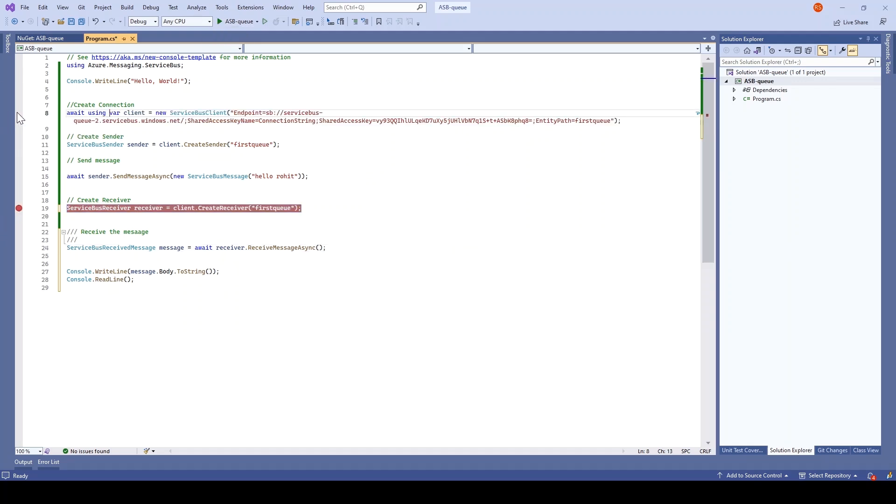
Start debugging ASB-queue so it pauses at the receiver-creation breakpoint
click(220, 21)
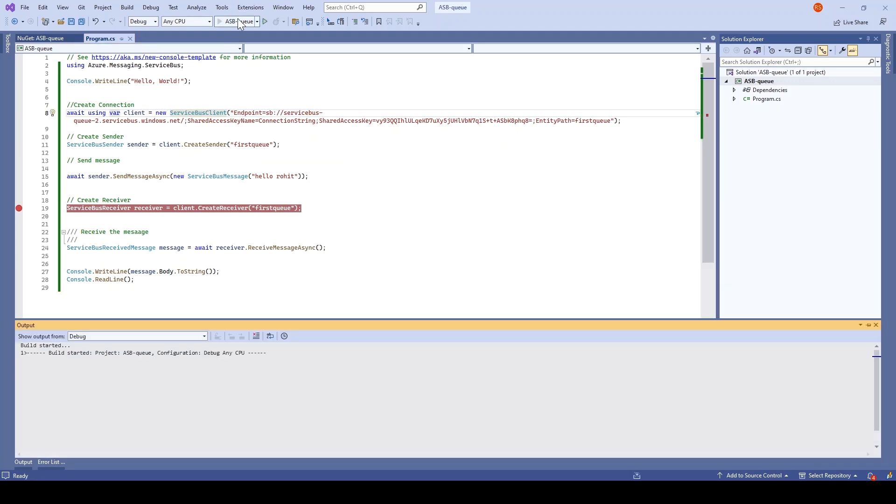
click(264, 22)
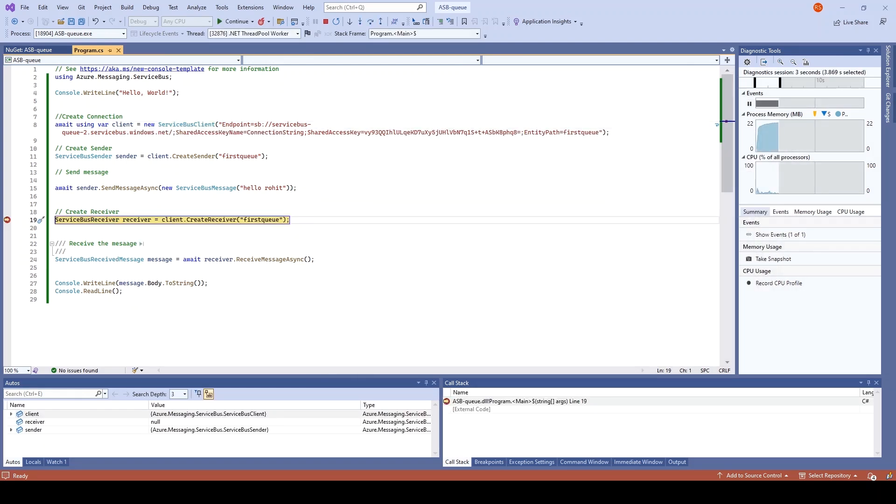
Step past the breakpoint and view 'hello rohit' printed in the console window
key(F10)
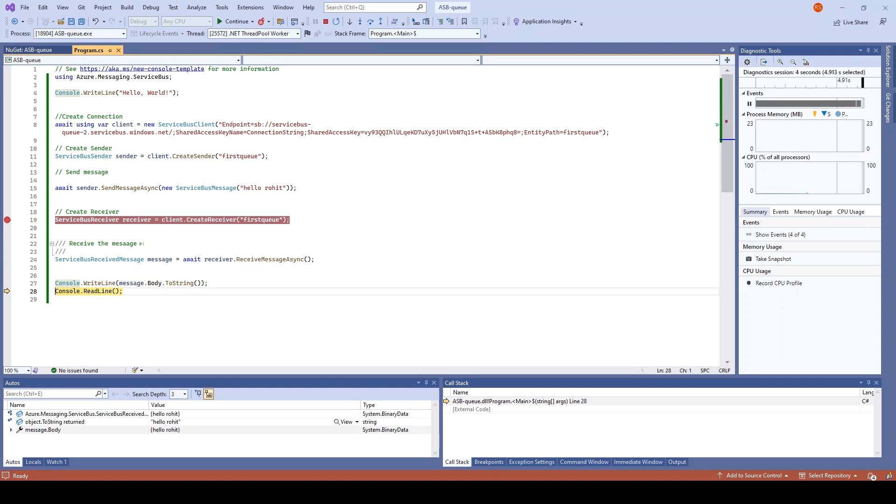
click(233, 21)
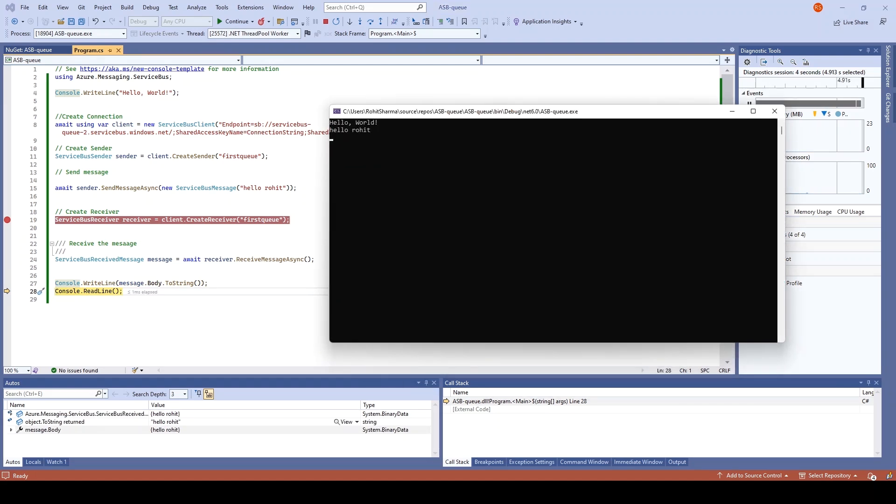
mouse_move(381, 147)
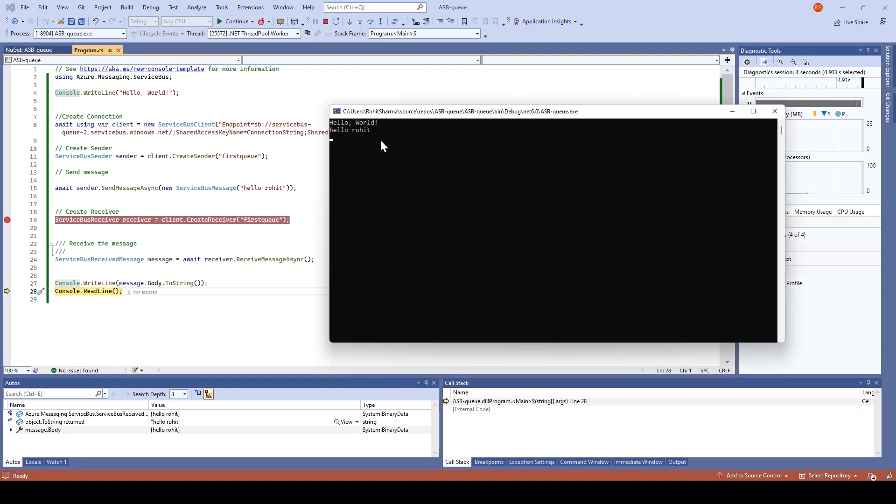
mouse_move(367, 141)
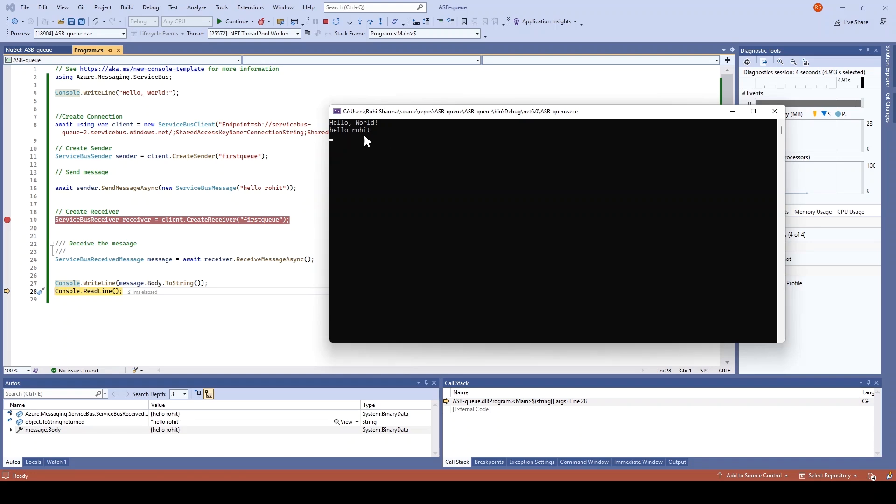